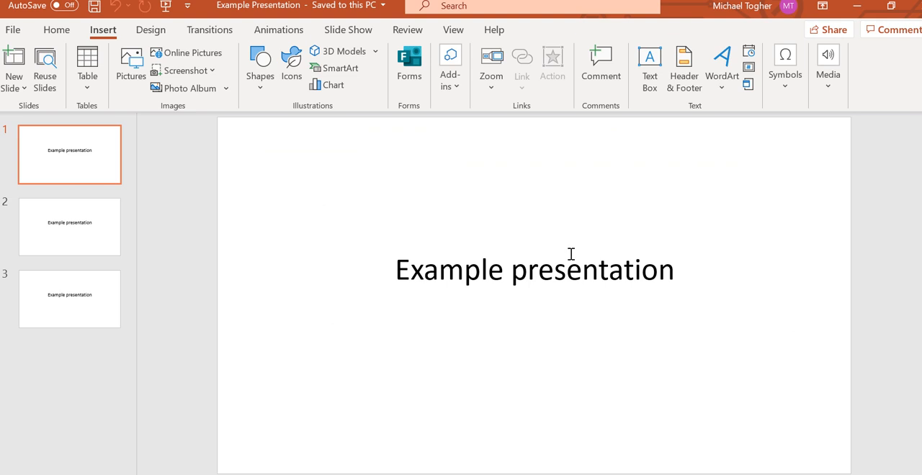
mouse_move(520, 233)
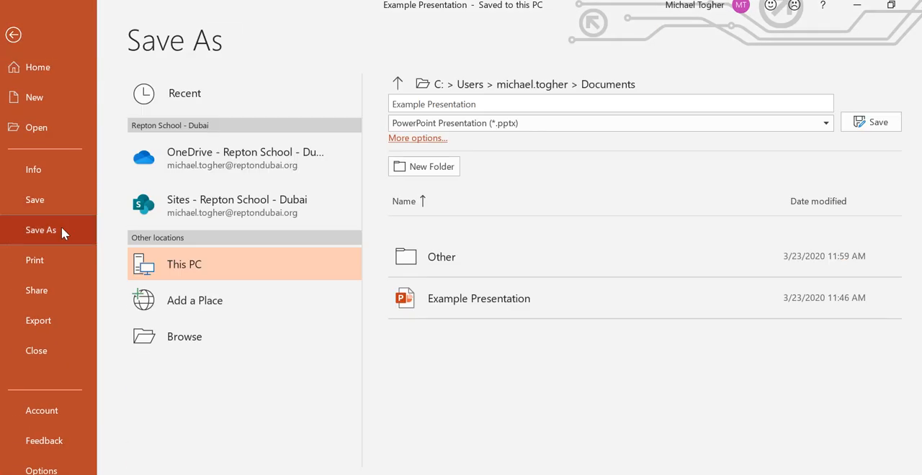
mouse_move(253, 278)
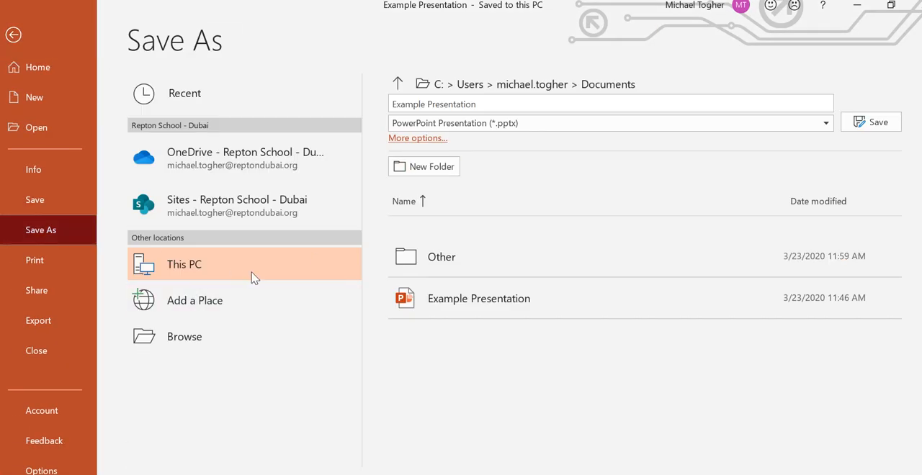
Save Example Presentation to This PC, replacing the existing file of the same name.
click(184, 337)
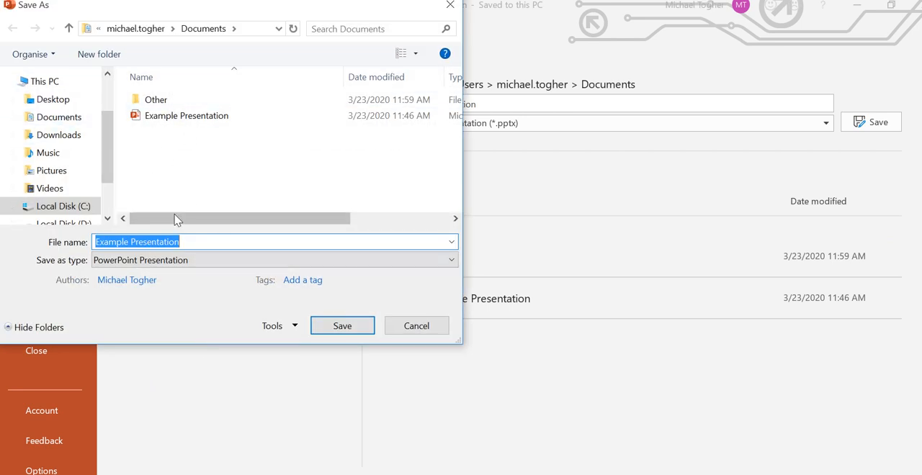
click(342, 326)
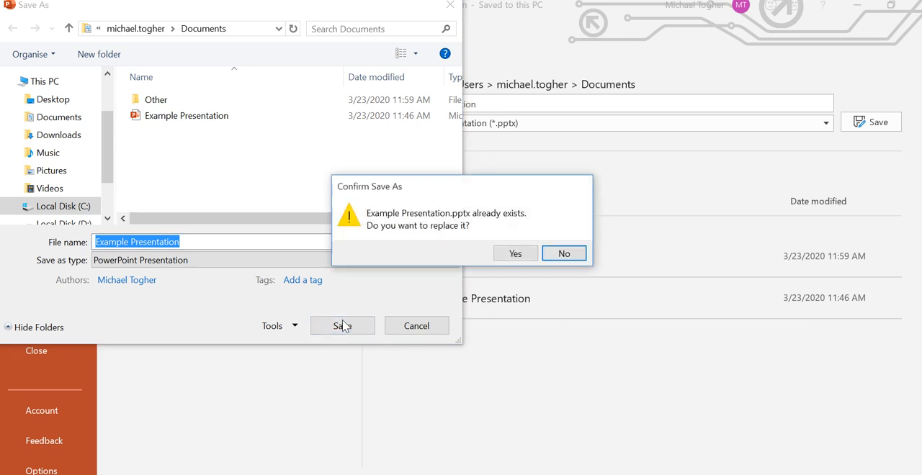
click(515, 253)
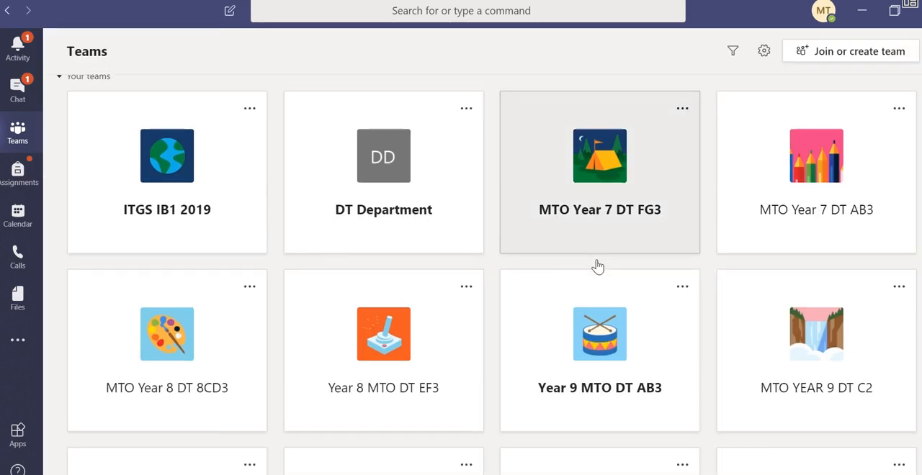
Scroll the teams grid and open the PGA Testing Team.
scroll(down, 3)
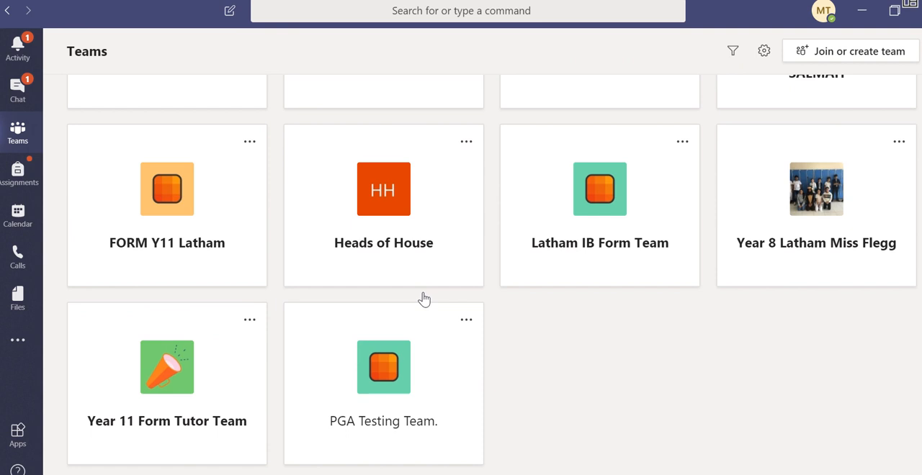
mouse_move(432, 371)
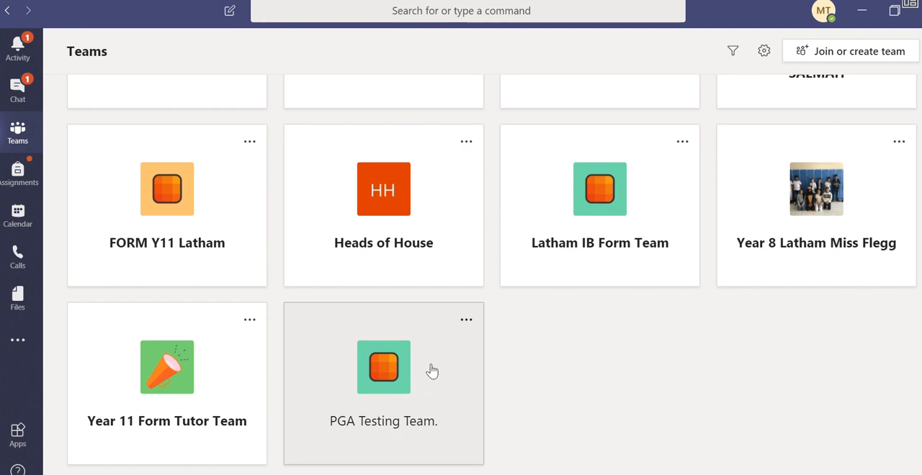
click(383, 368)
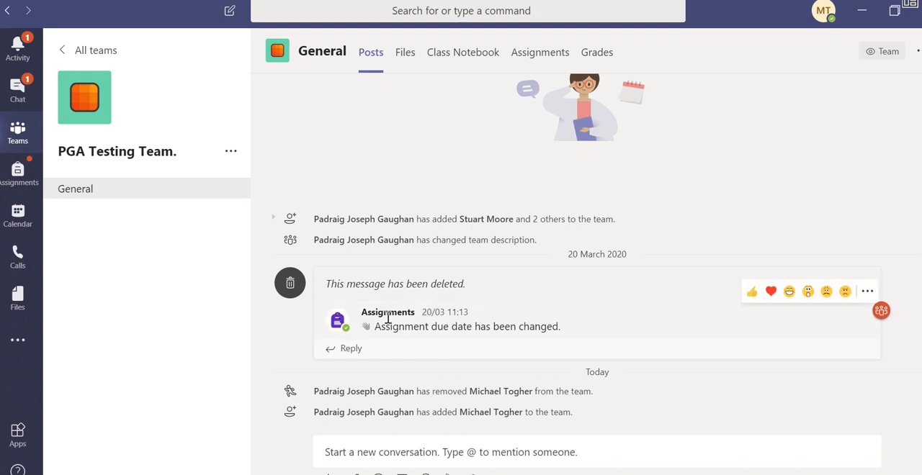
mouse_move(385, 273)
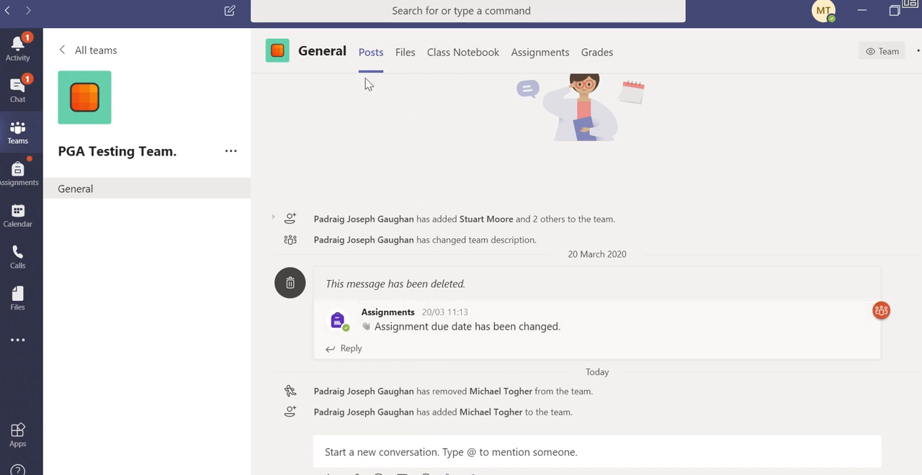
mouse_move(539, 52)
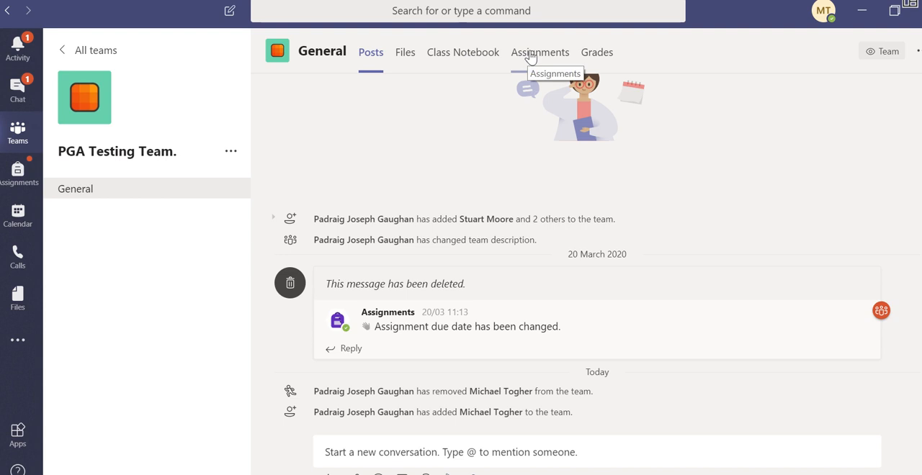
mouse_move(580, 63)
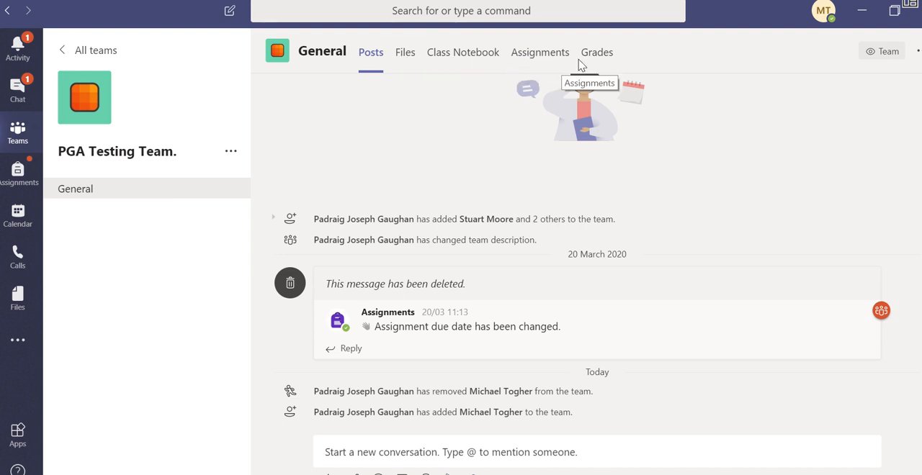
mouse_move(540, 52)
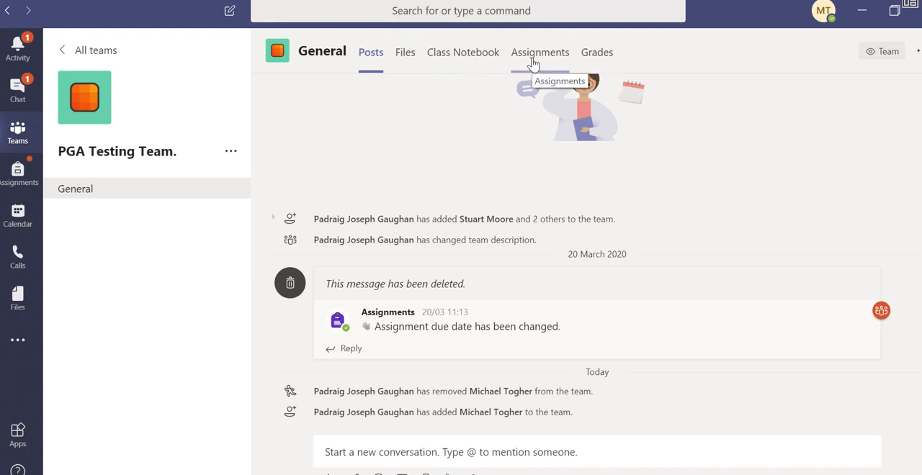
Open the 'How to upload work onto assignments' assignment from the team's Assignments tab.
click(540, 52)
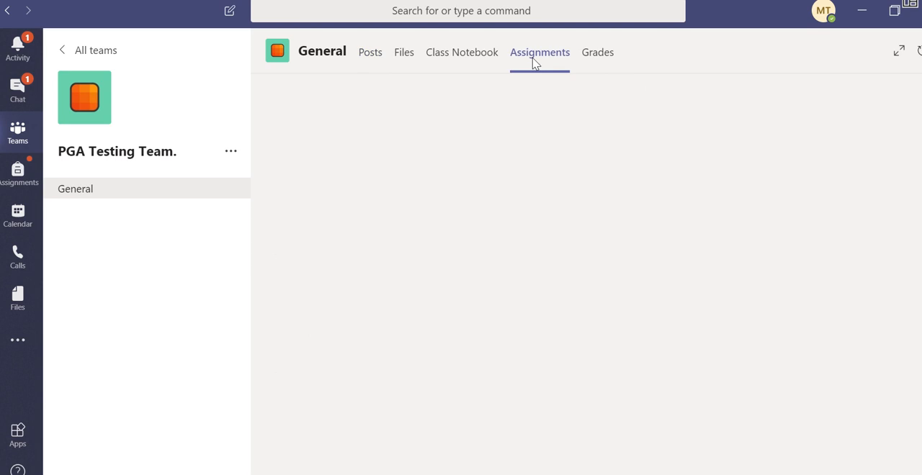
click(539, 52)
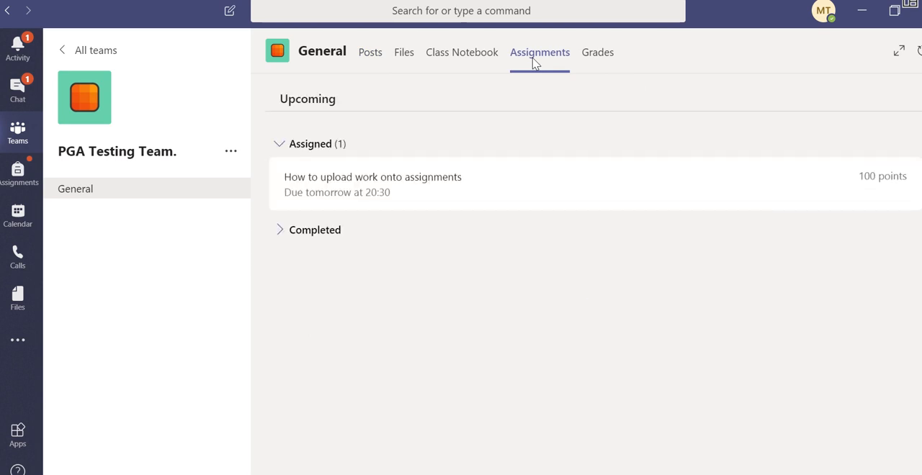
mouse_move(359, 159)
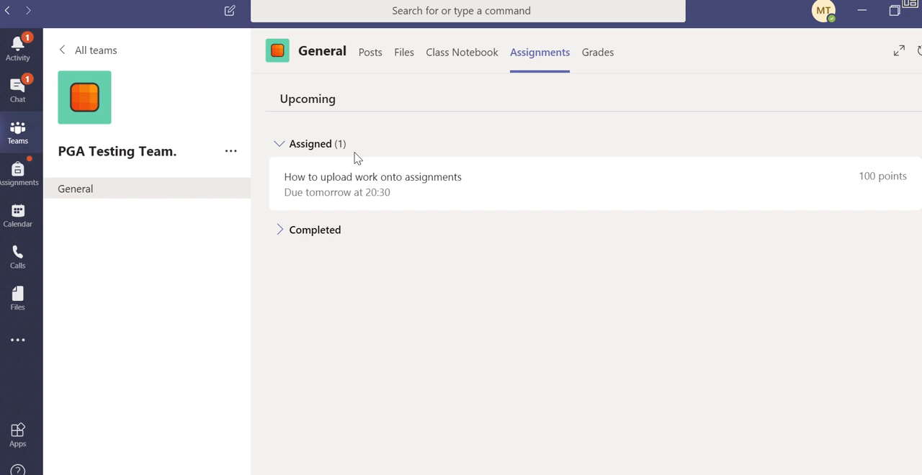
mouse_move(503, 130)
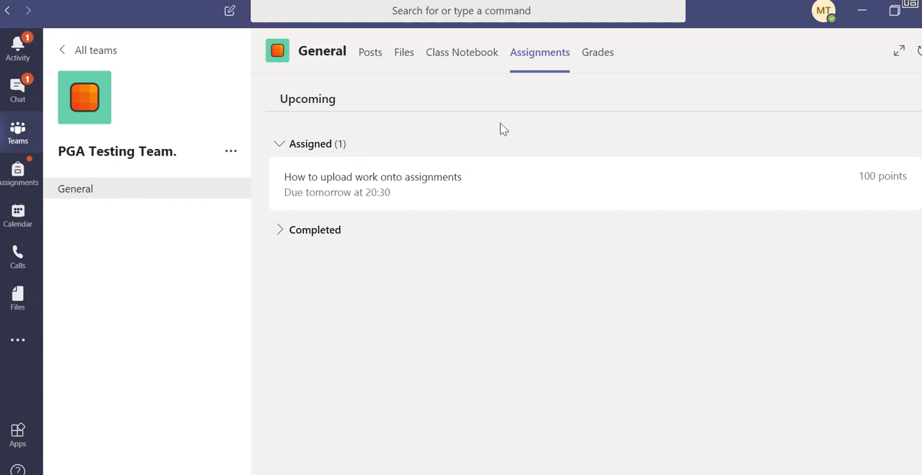
mouse_move(540, 61)
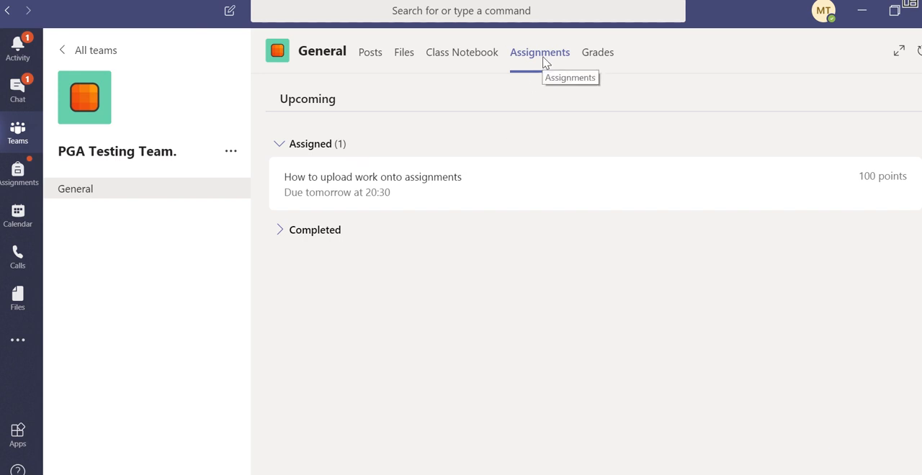
mouse_move(447, 202)
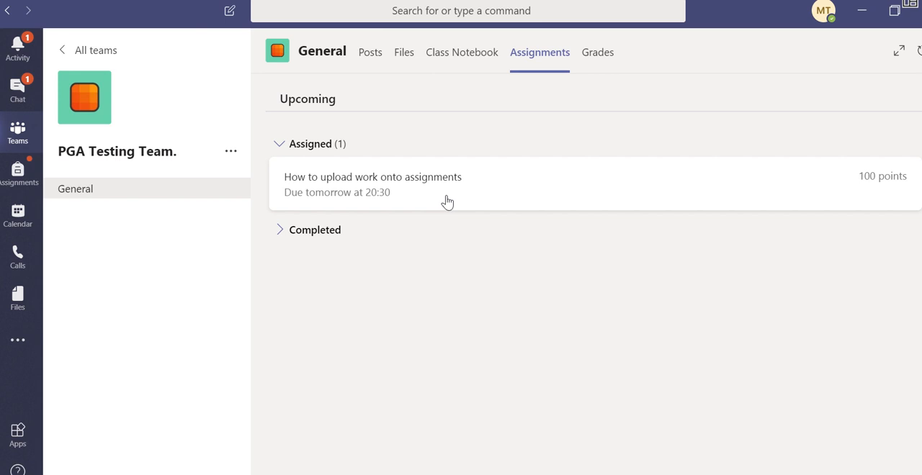
click(373, 184)
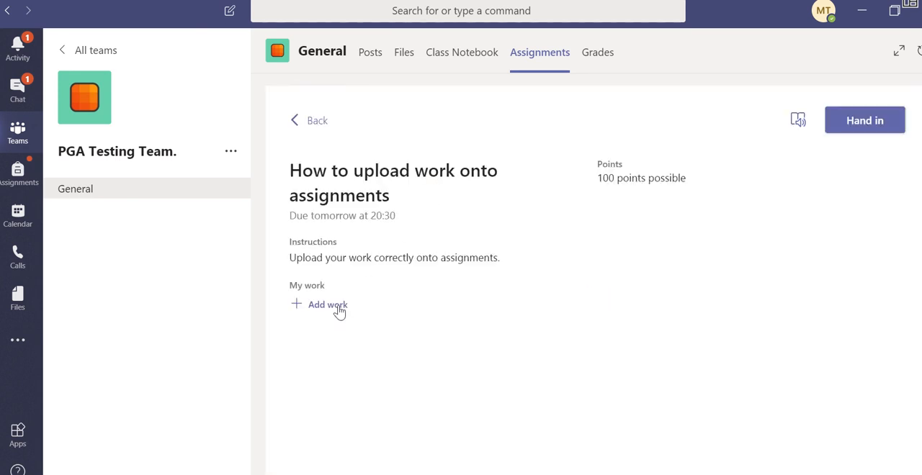
Choose Add work and upload from this device.
click(326, 305)
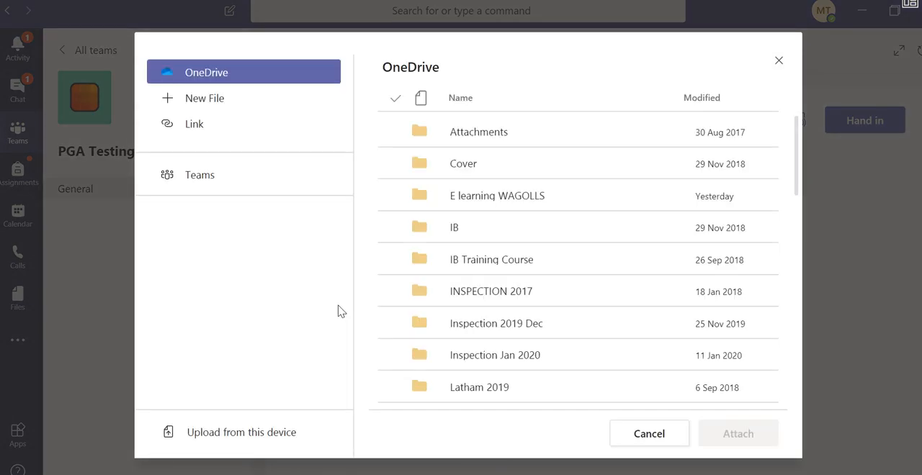
mouse_move(353, 211)
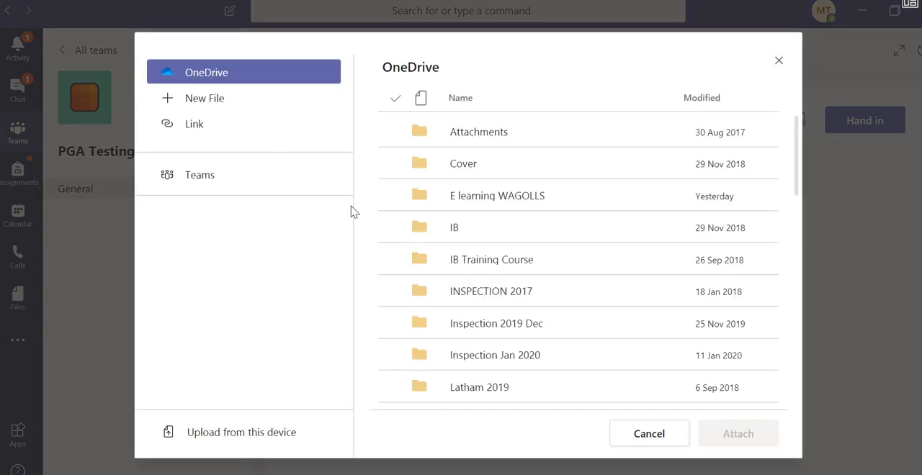
mouse_move(296, 232)
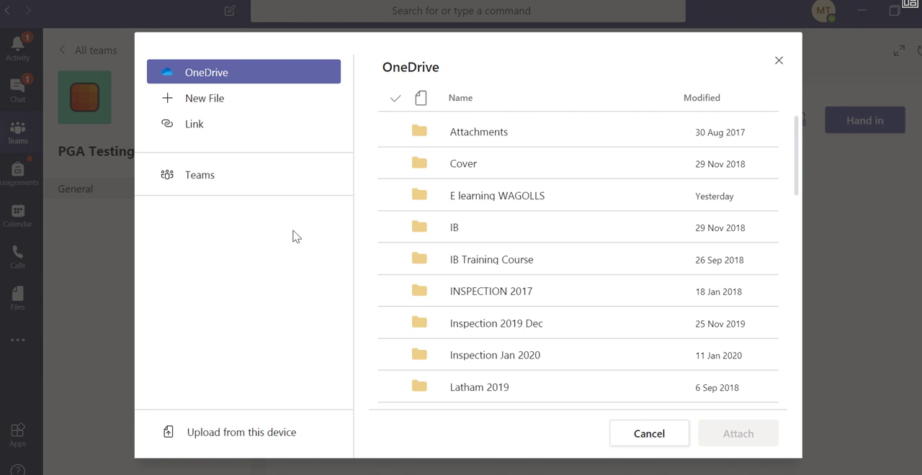
mouse_move(243, 432)
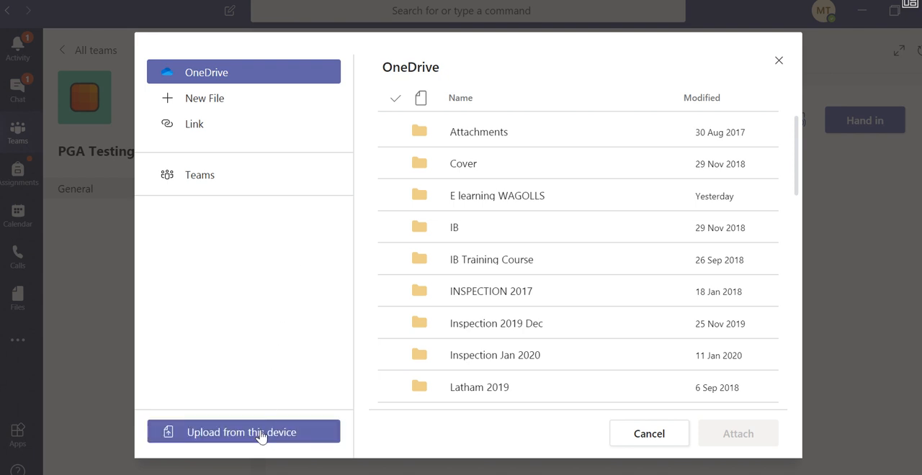
click(242, 432)
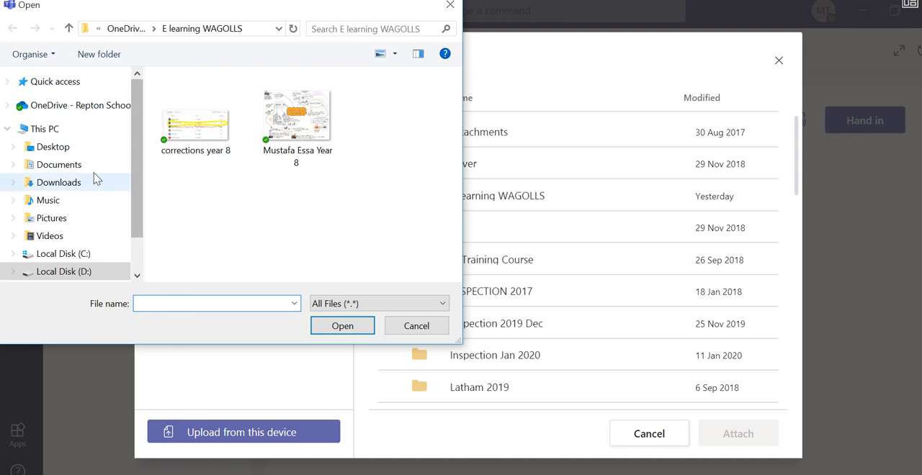
Attach Example Presentation.pptx from the Documents folder to the assignment.
click(59, 164)
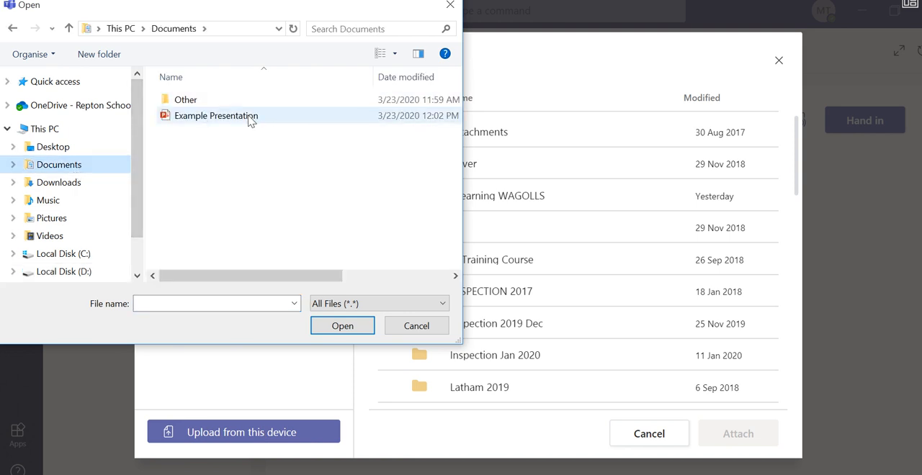
click(342, 326)
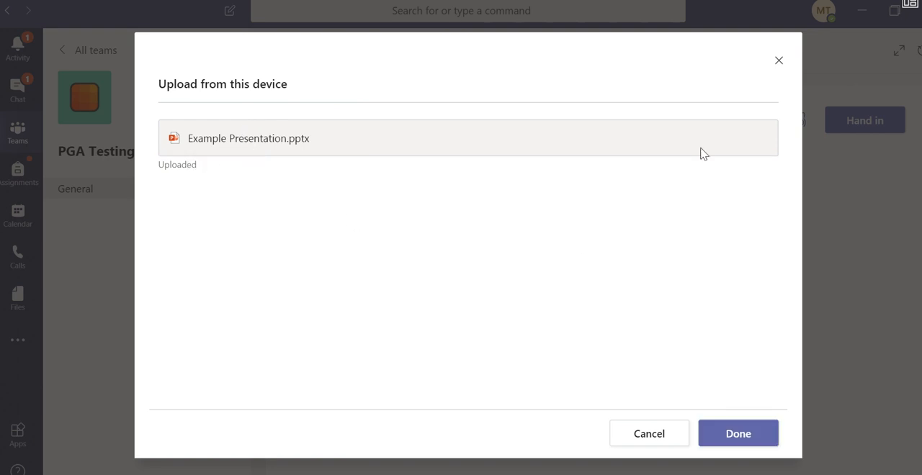
click(738, 433)
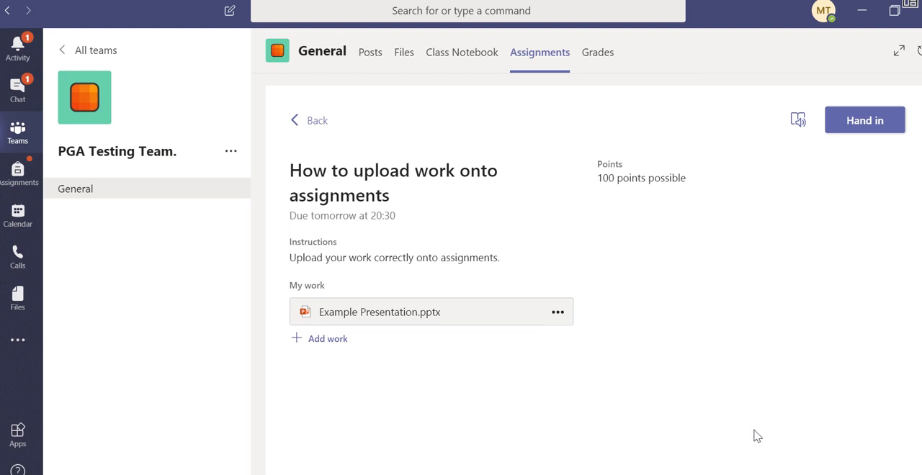
mouse_move(864, 120)
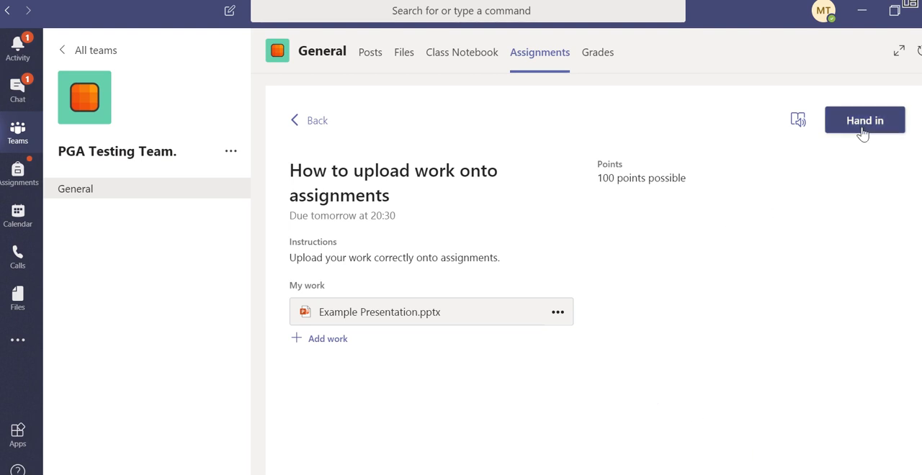
Hand in the assignment with Example Presentation.pptx attached.
click(865, 121)
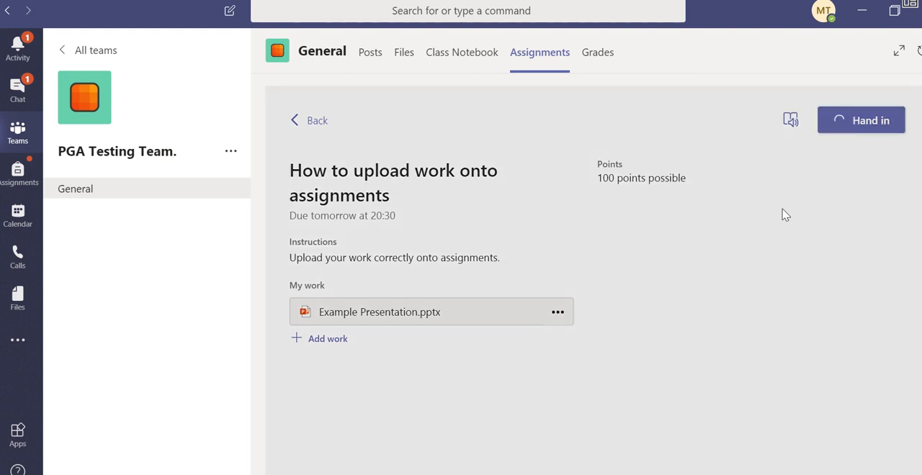
click(860, 120)
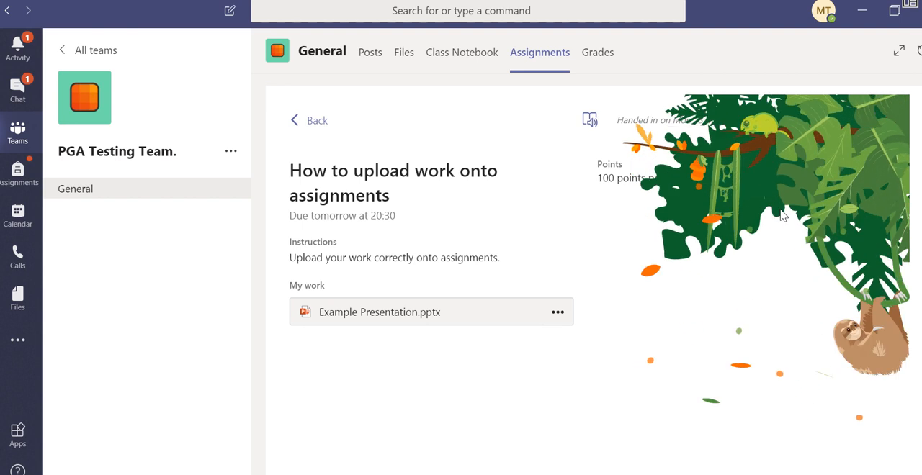